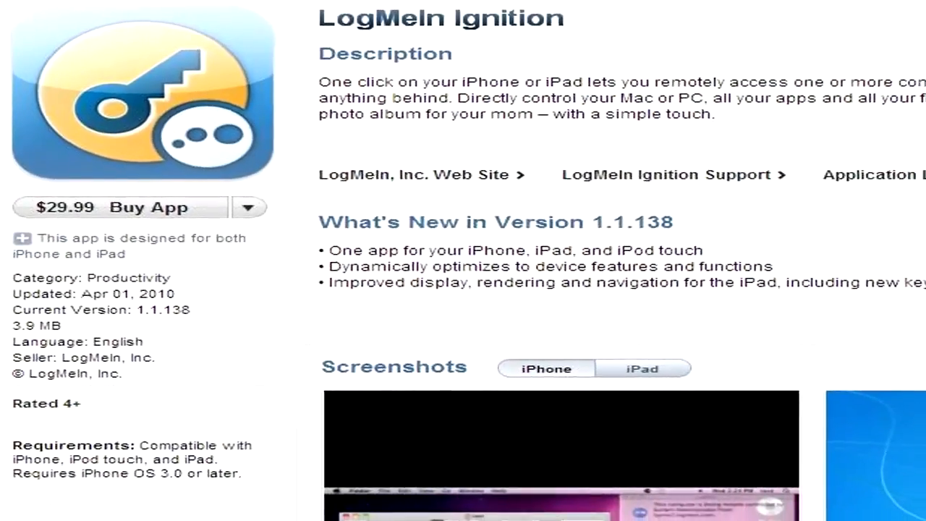
Step: Swipe from the main Home Screen page to the second page of apps
scroll(down, 3)
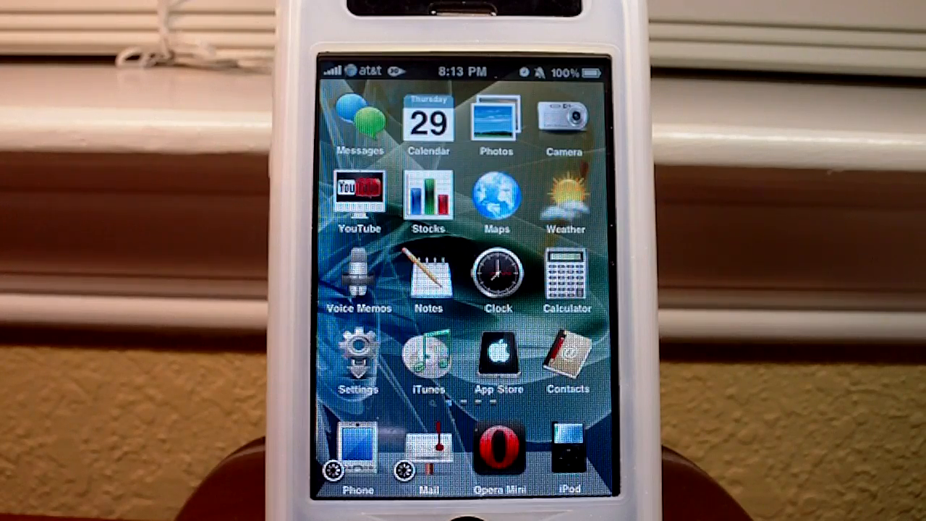
scroll(left, 3)
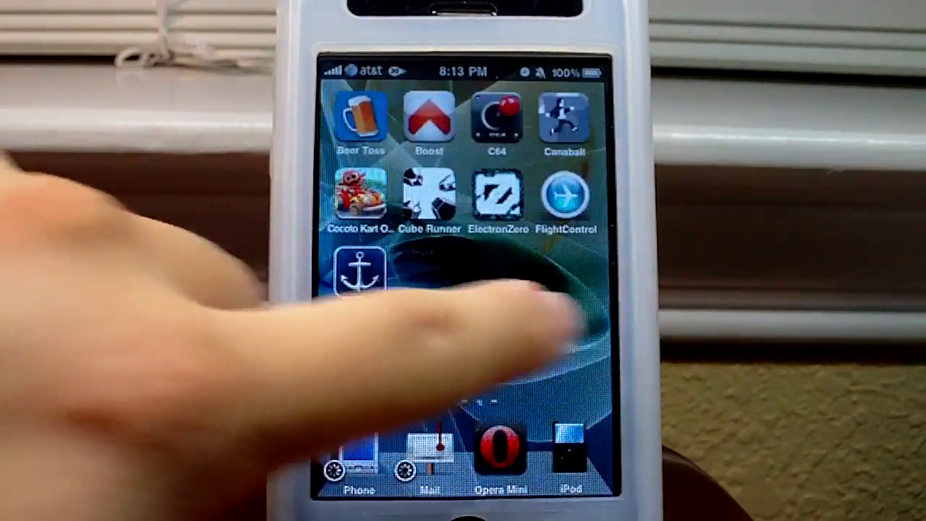
scroll(left, 3)
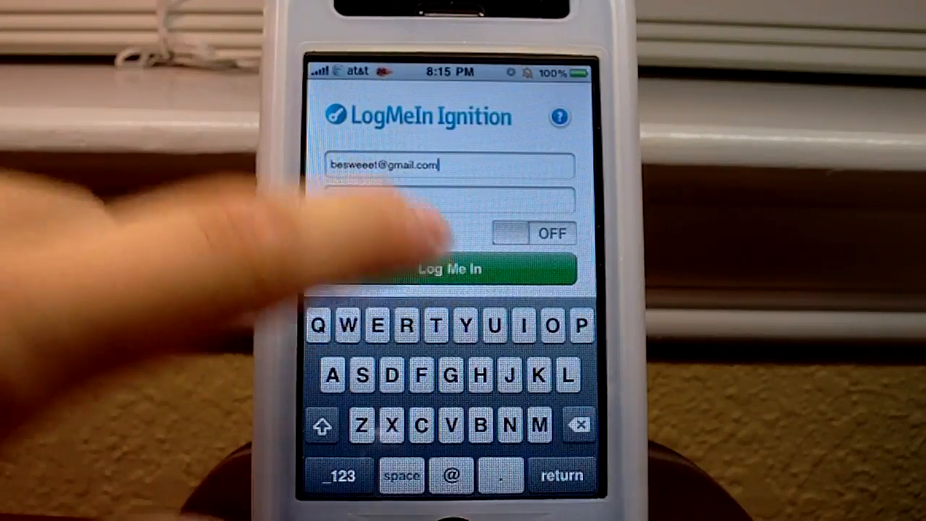
Step: Tap Log Me In to sign in and load the four-computer list
click(448, 268)
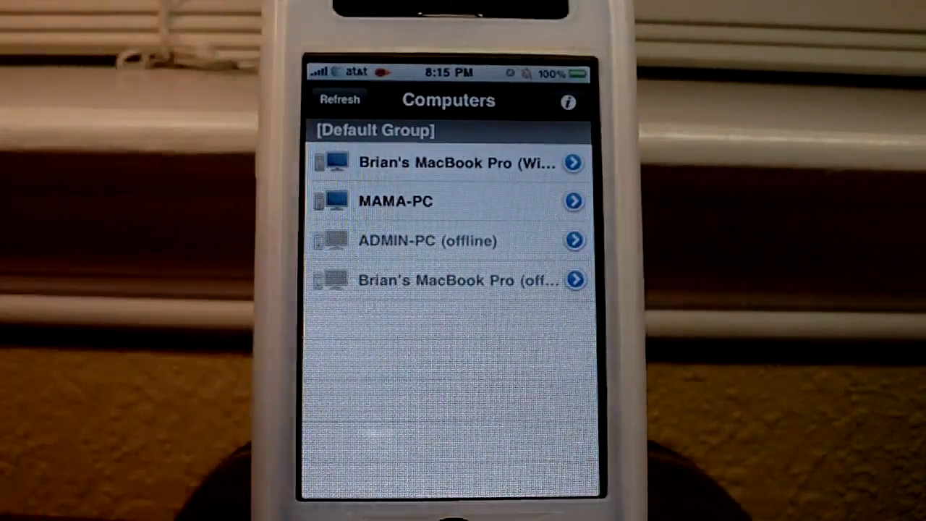
Step: Tap the info button on the Computers screen to manage saved login details
click(567, 101)
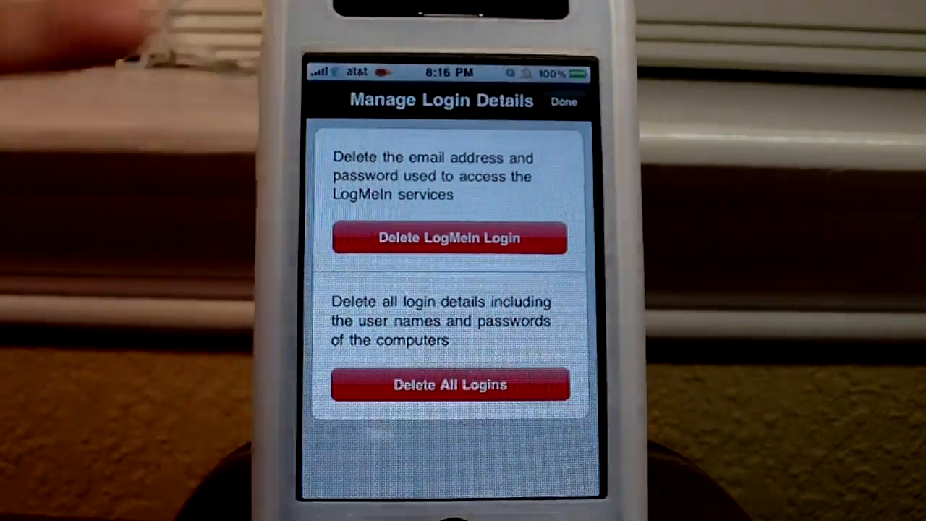
click(563, 100)
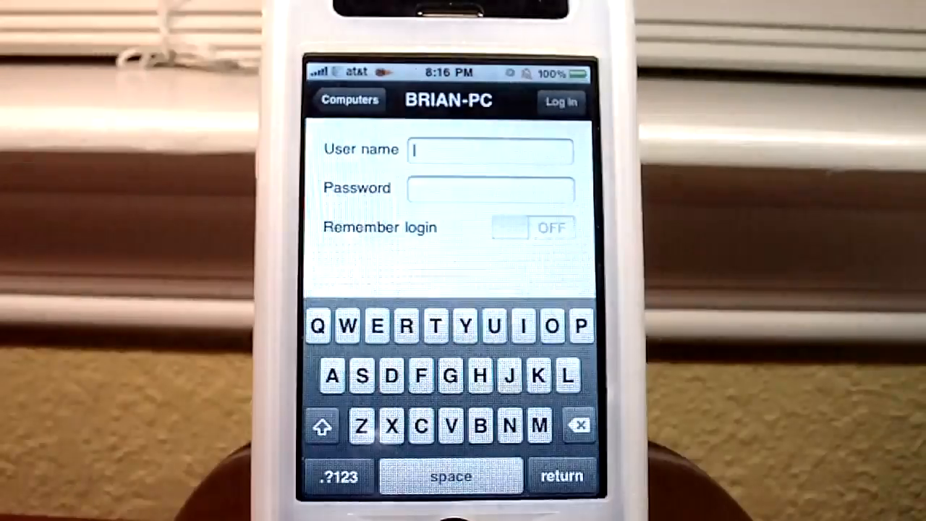
Step: Log in to BRIAN-PC with user name 'brian' and start the remote session
text(brian)
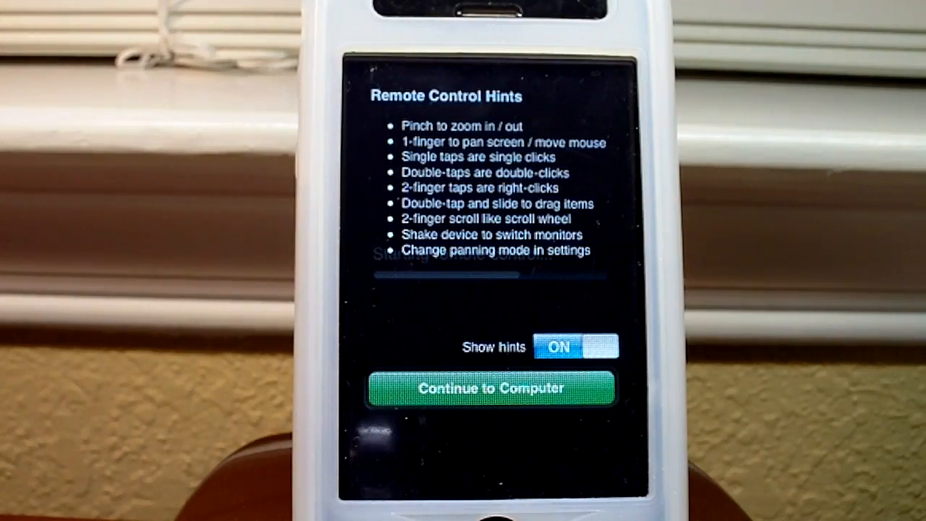
Step: Continue past the Remote Control Hints to BRIAN-PC's desktop
click(492, 388)
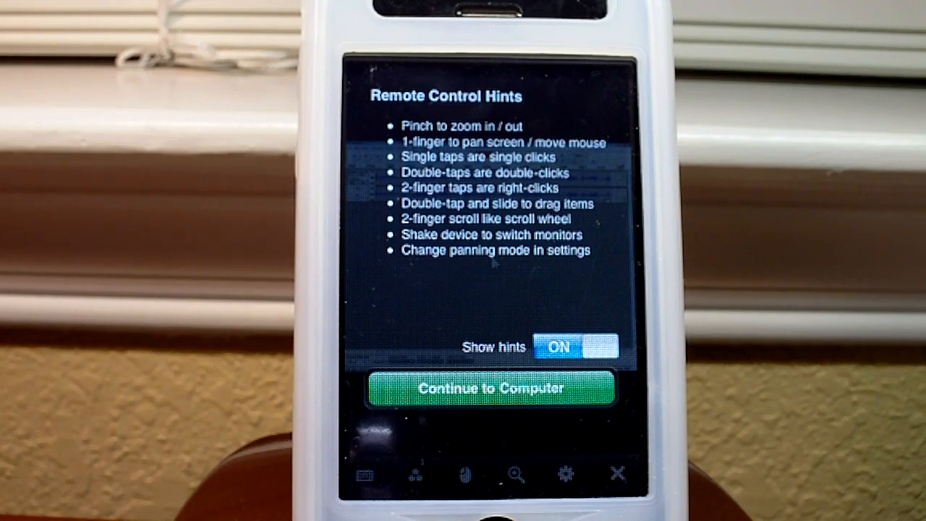
click(492, 388)
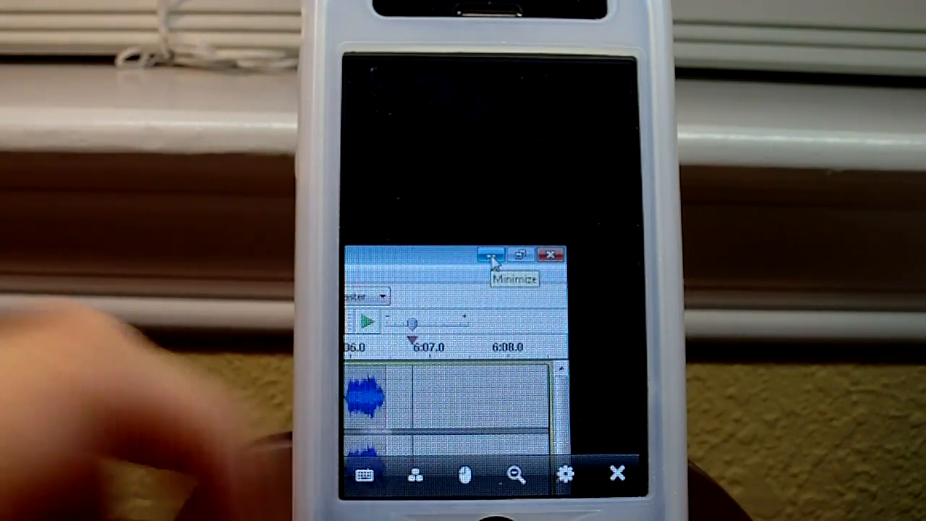
Step: Minimize the audio editor, then open and dismiss the desktop right-click menu
click(490, 255)
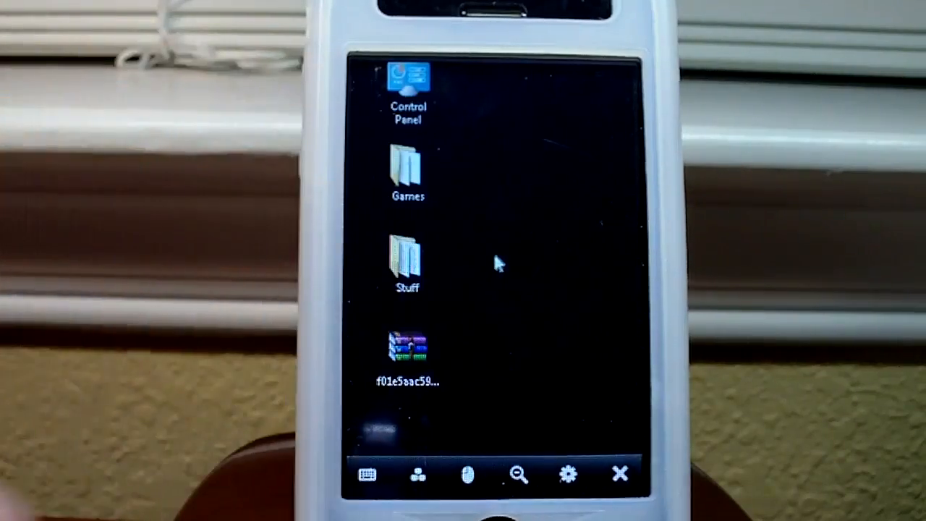
right_click(495, 264)
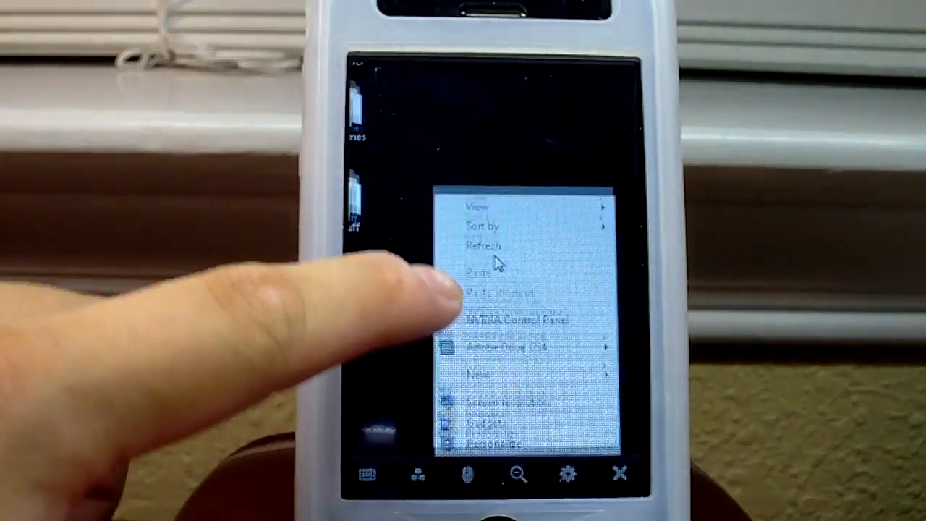
click(489, 374)
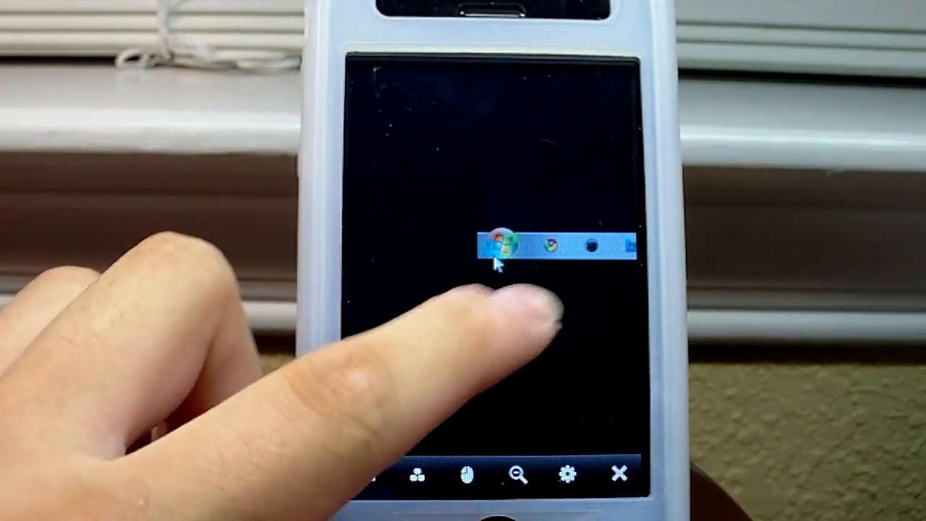
Step: Launch Word from the remote Start menu and bring up the phone keyboard
click(499, 246)
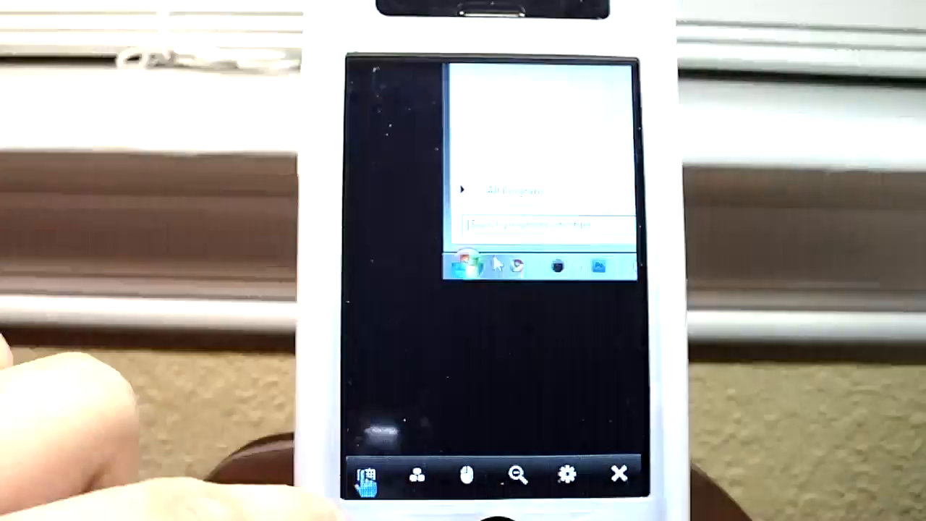
click(366, 475)
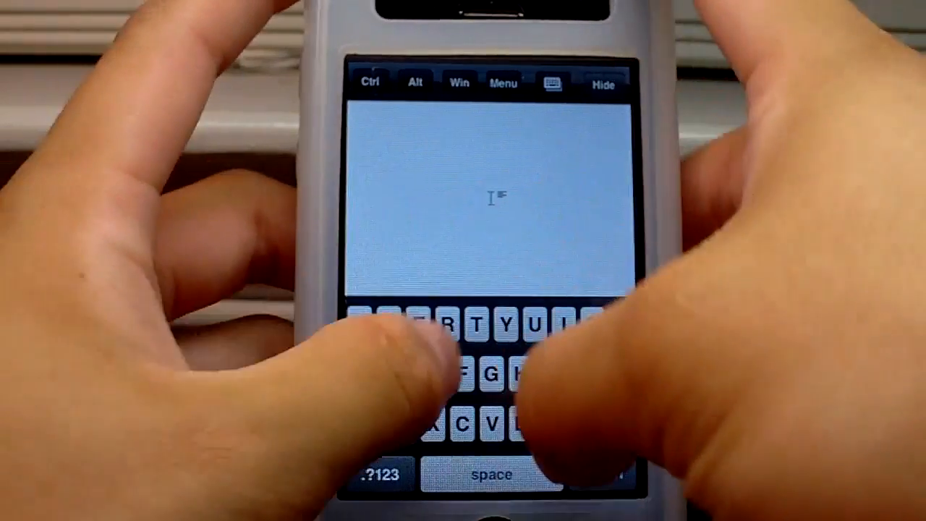
Step: Type 'Remove dust, dirt and microscopic' and 'Blablabla.' into the Word document
text(rem)
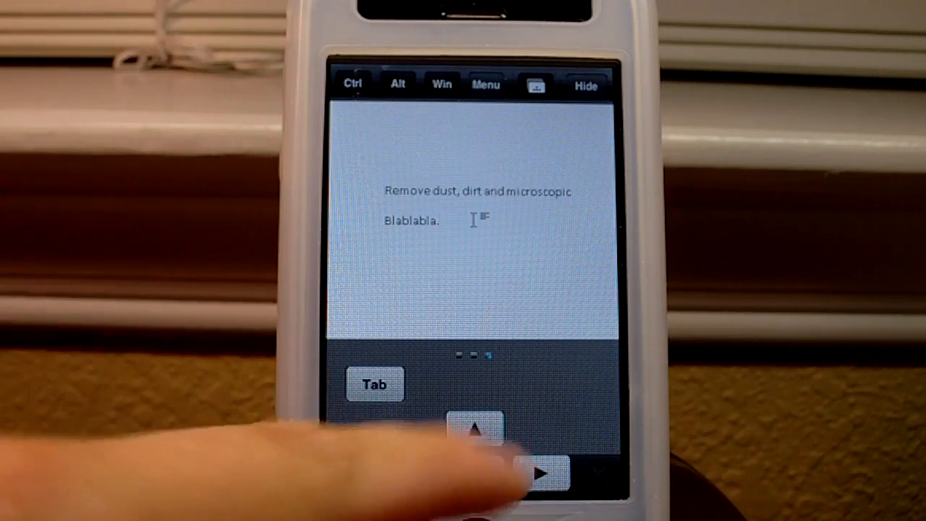
Step: Use an arrow key from the Tab/arrow key bar to move through the typed text
click(539, 474)
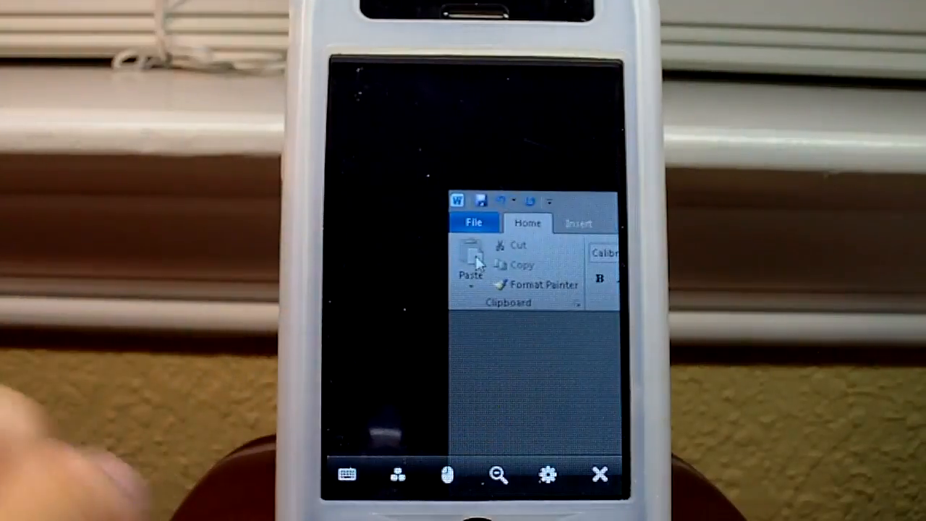
Step: Hide the keyboard and open the Settings screen from the gear icon
click(601, 474)
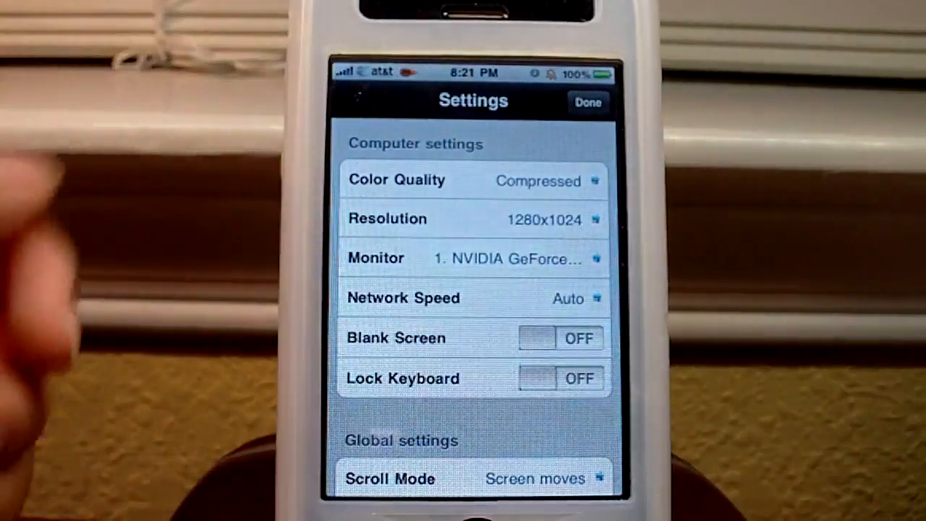
Step: Set Color Quality to Low, then view the Network Speed options
click(470, 179)
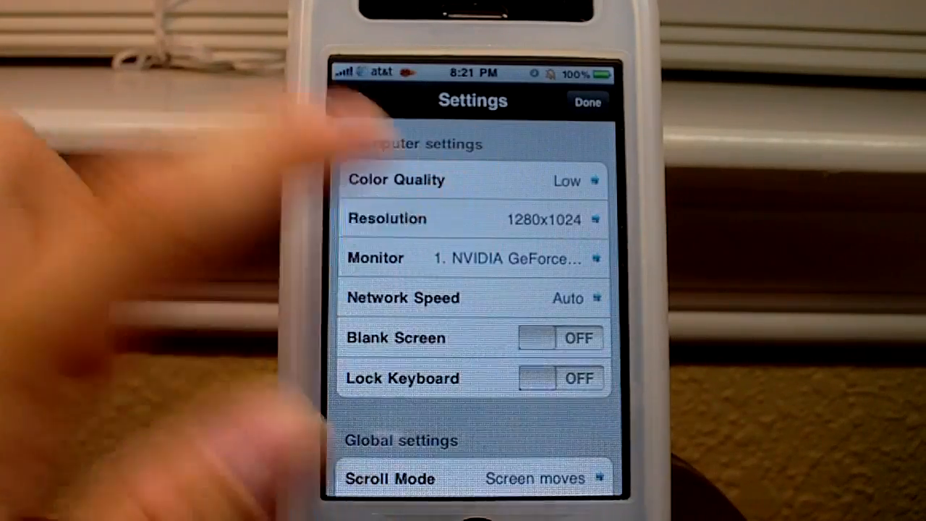
click(470, 219)
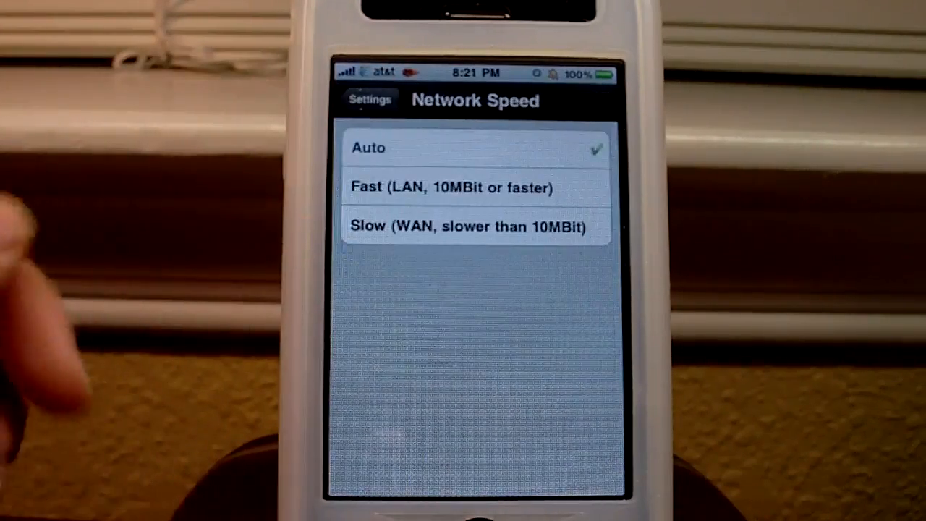
Step: Go back to Settings with Network Speed left on Auto and scroll the list
click(370, 99)
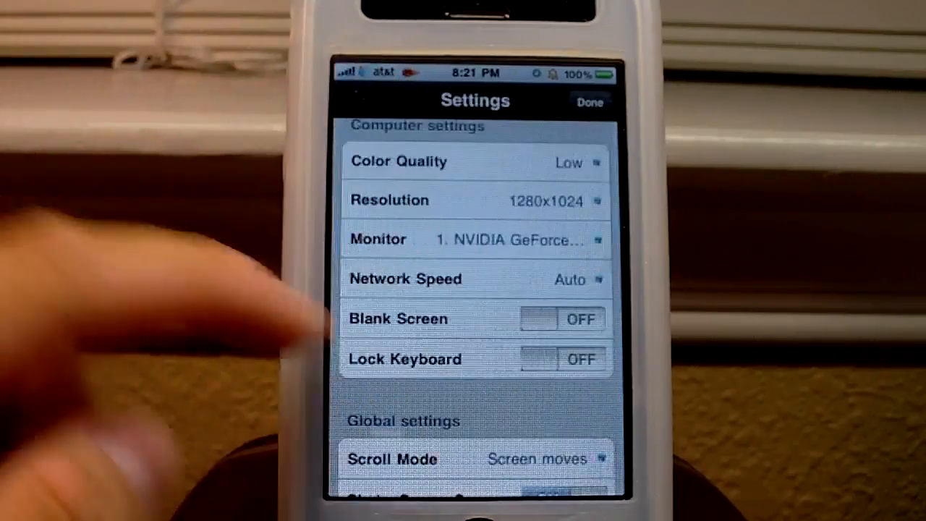
scroll(down, 3)
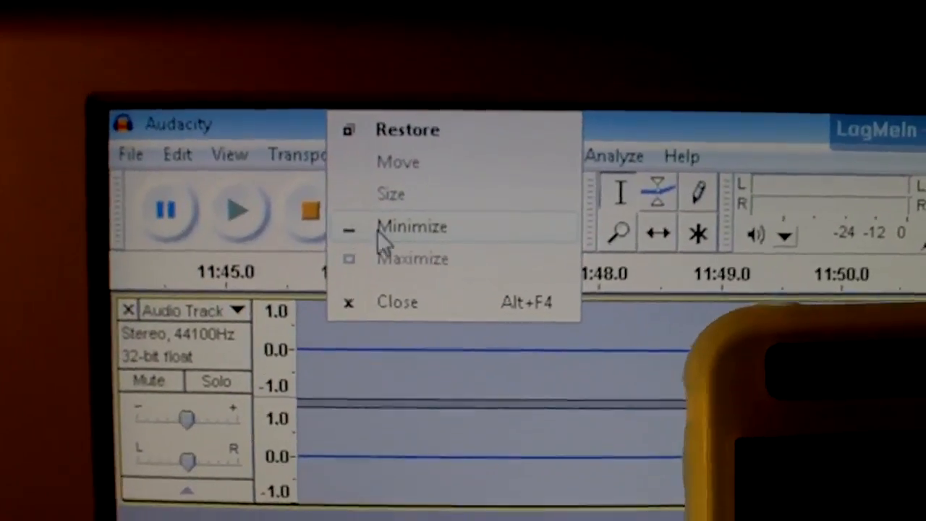
Step: Choose Minimize from Audacity's window menu on the remote PC
click(411, 226)
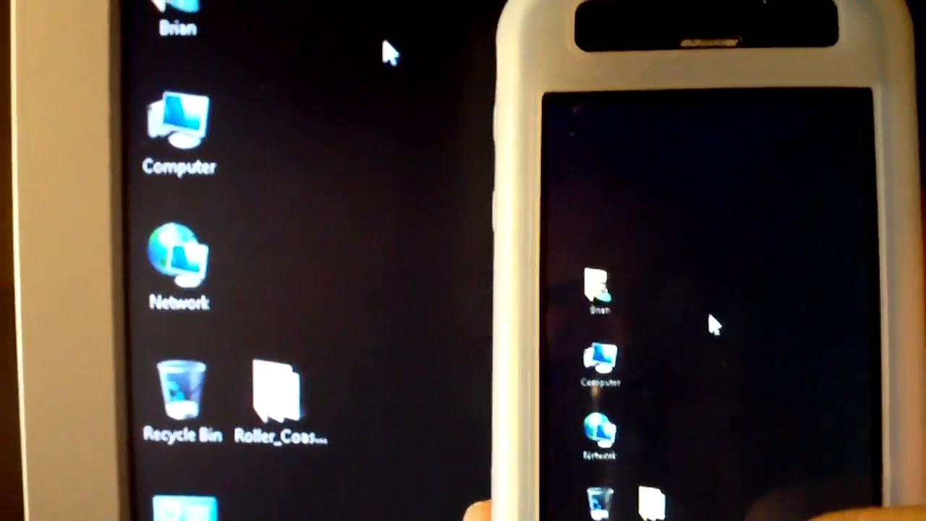